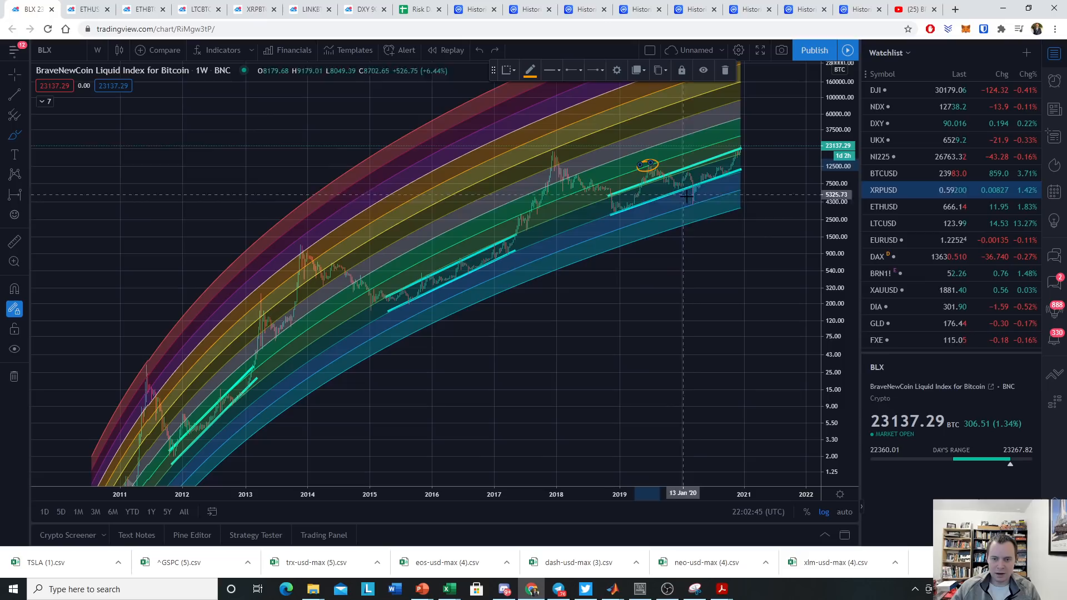
{"action": "mouse_move", "coordinate": [684, 225]}
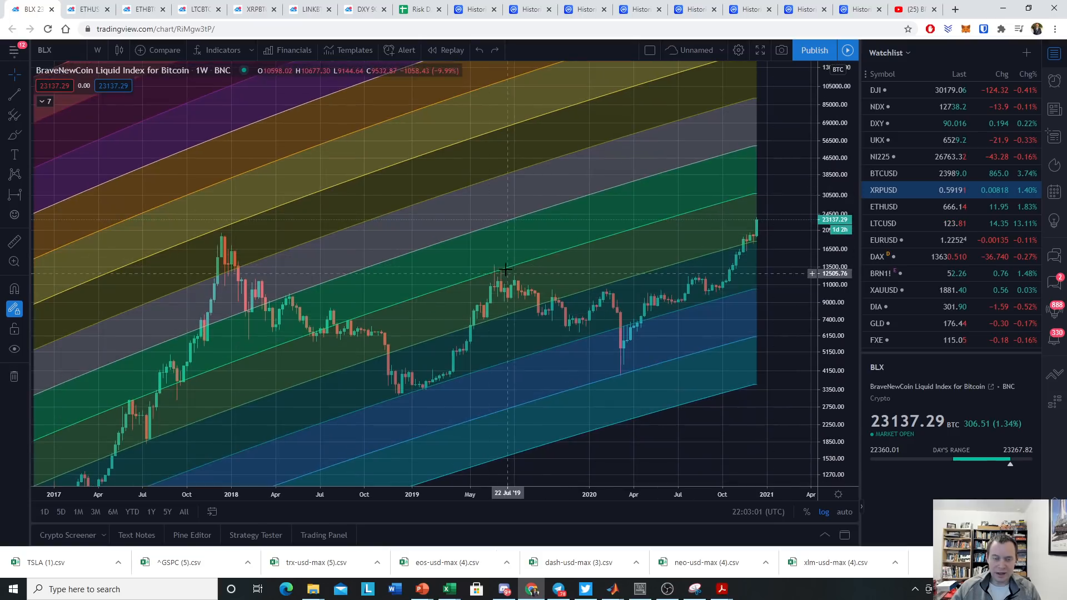
{"action": "mouse_move", "coordinate": [494, 279]}
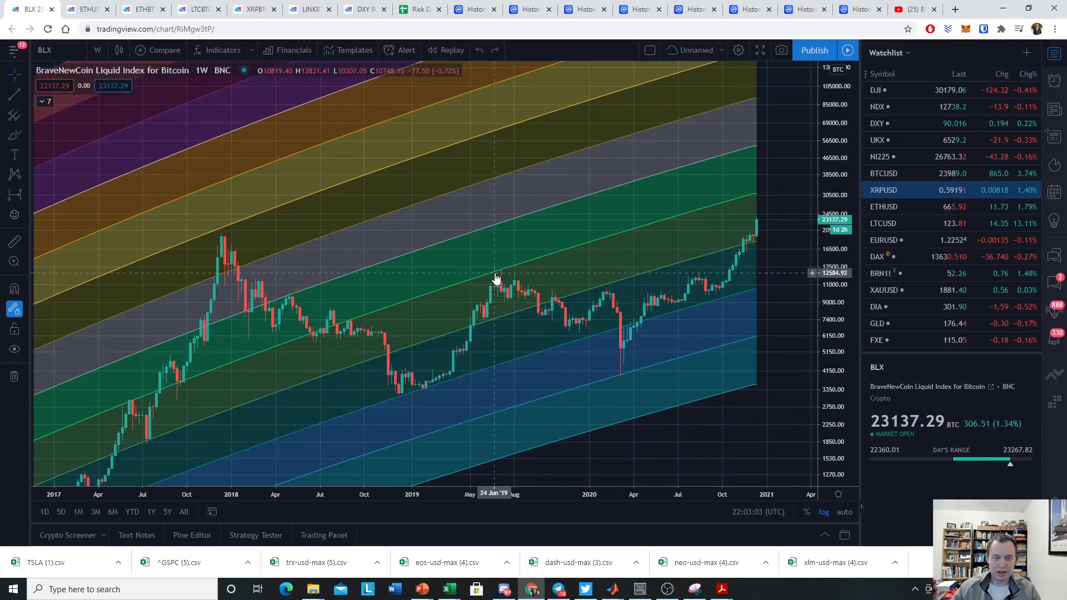
{"action": "mouse_move", "coordinate": [406, 202]}
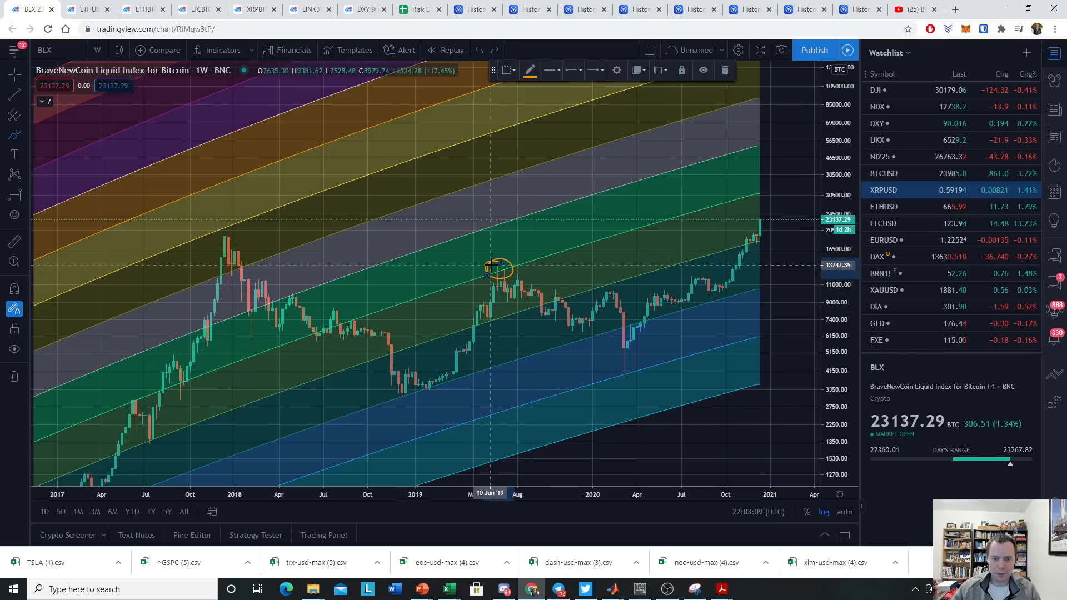
{"action": "mouse_move", "coordinate": [759, 194]}
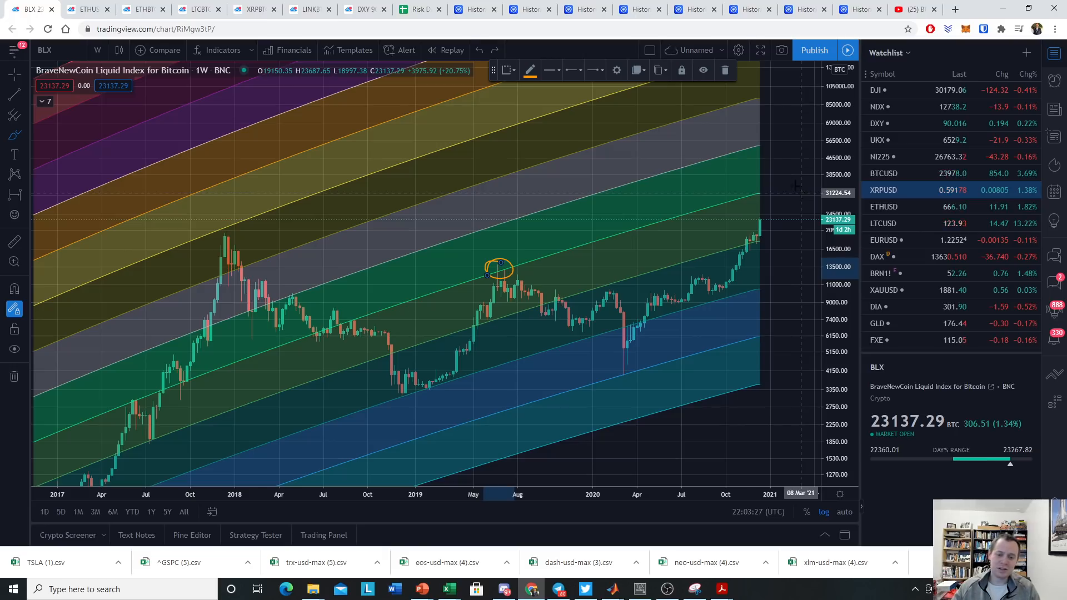
{"action": "mouse_move", "coordinate": [694, 234]}
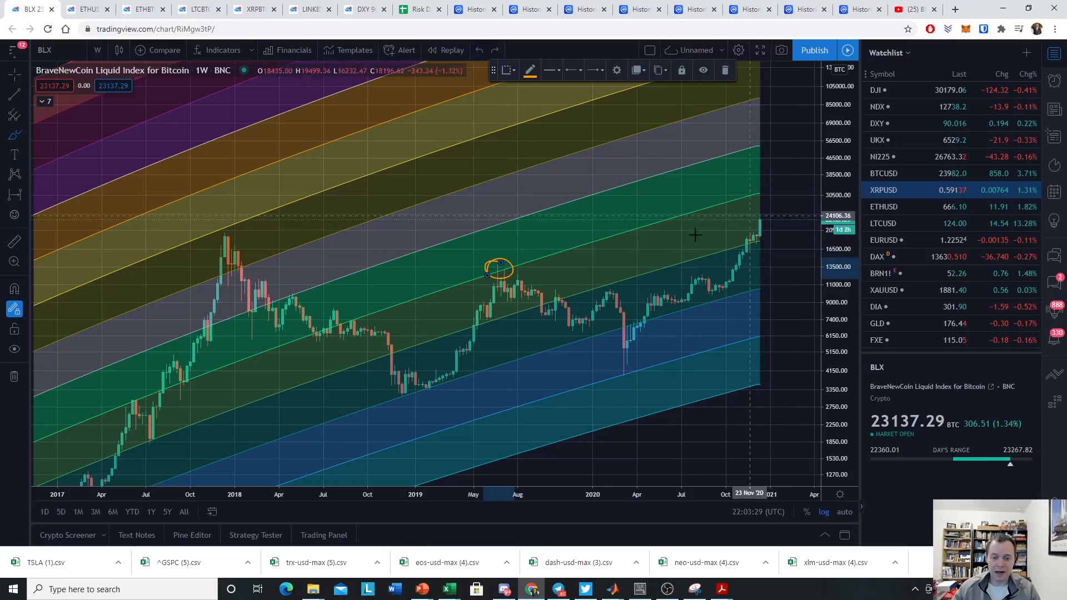
{"action": "mouse_move", "coordinate": [476, 345]}
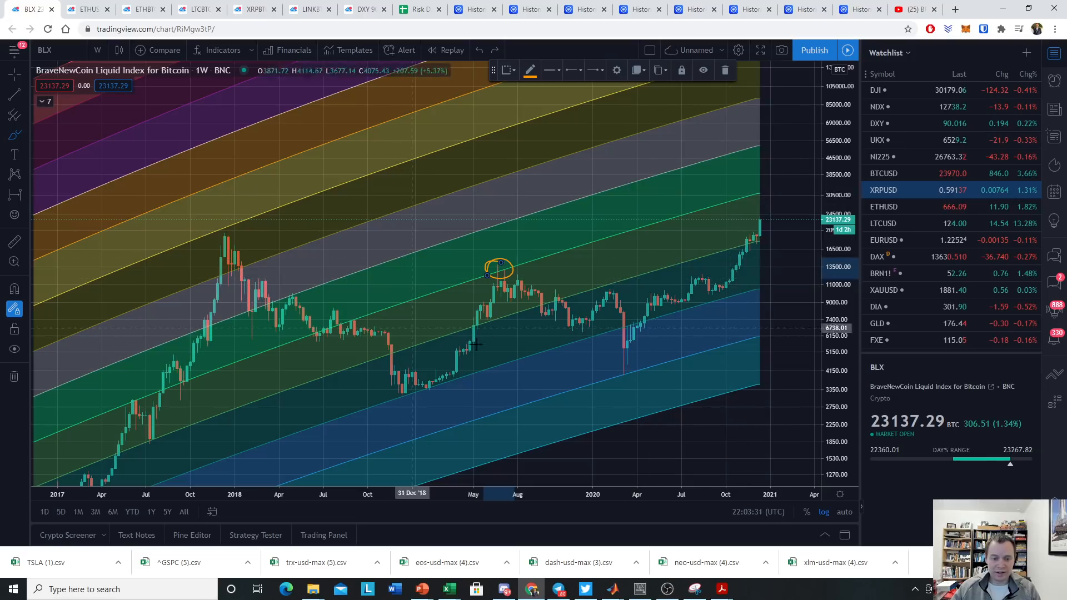
{"action": "mouse_move", "coordinate": [493, 283]}
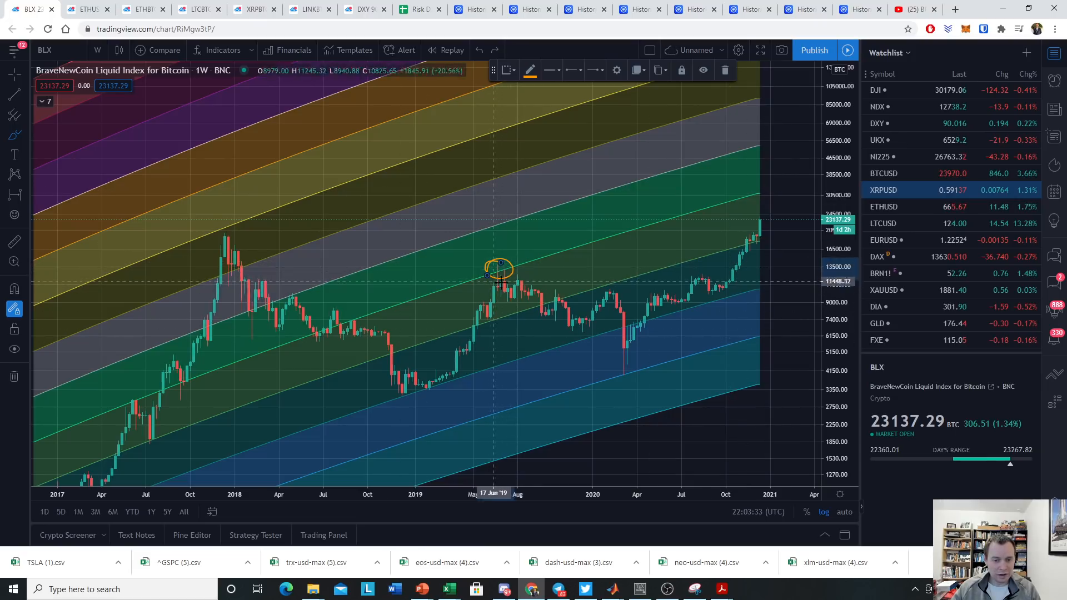
{"action": "mouse_move", "coordinate": [742, 249]}
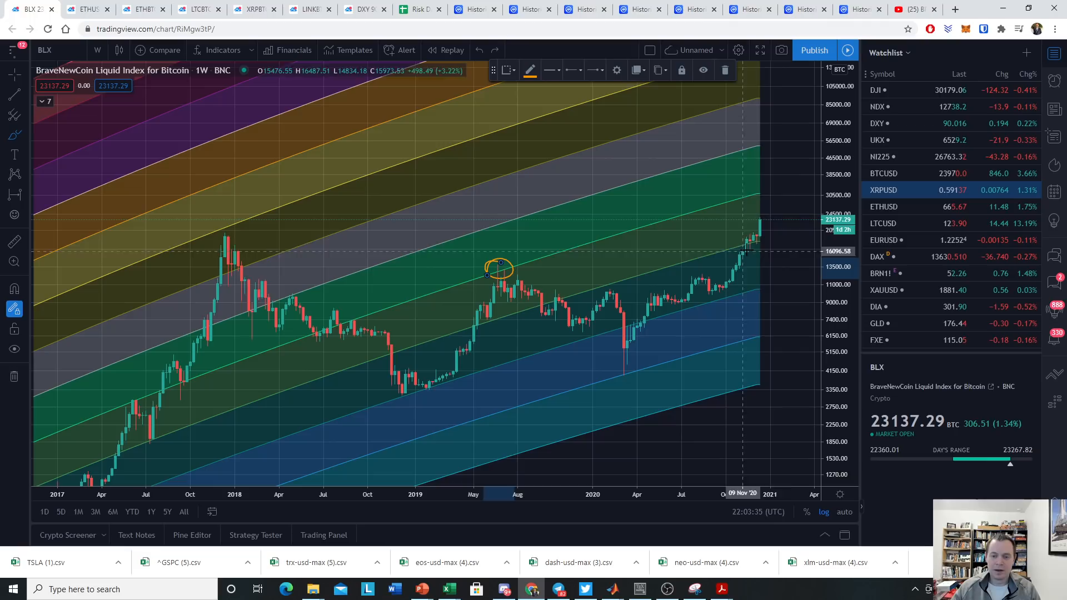
{"action": "mouse_move", "coordinate": [755, 198]}
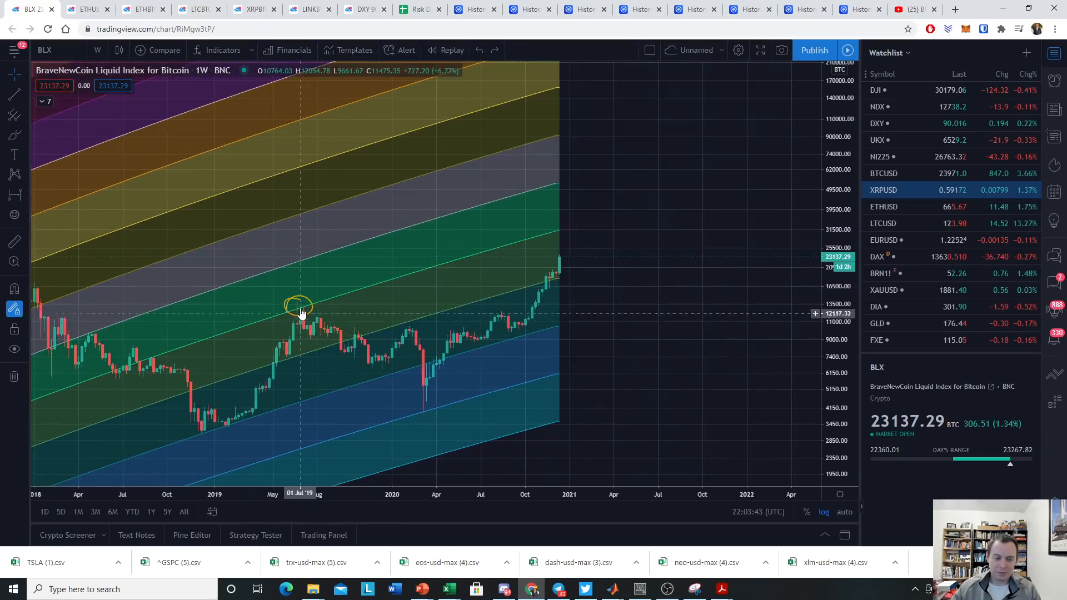
{"action": "mouse_move", "coordinate": [301, 313]}
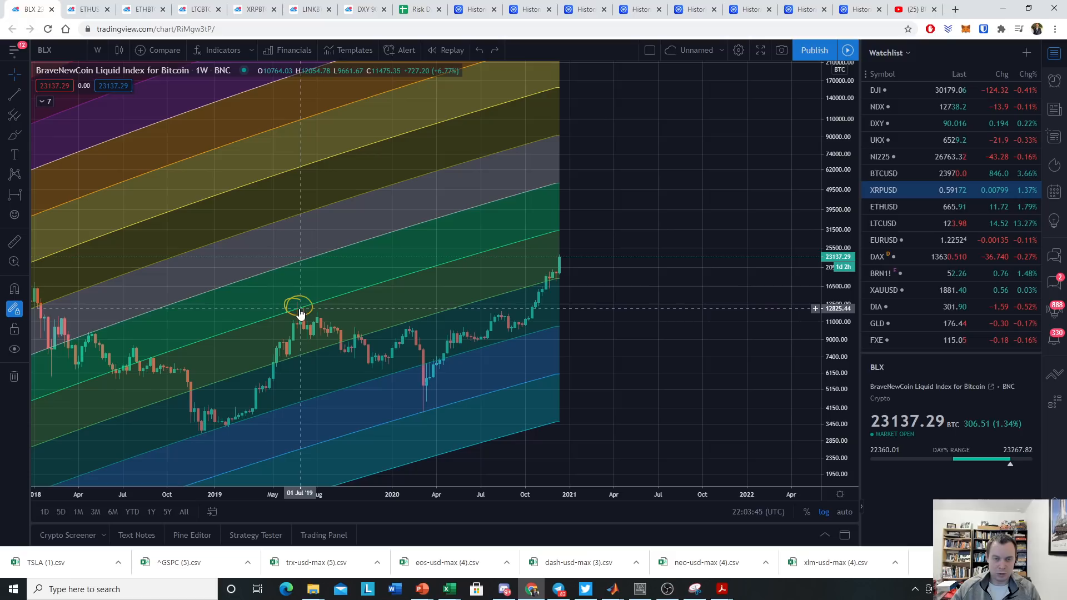
{"action": "mouse_move", "coordinate": [561, 231]}
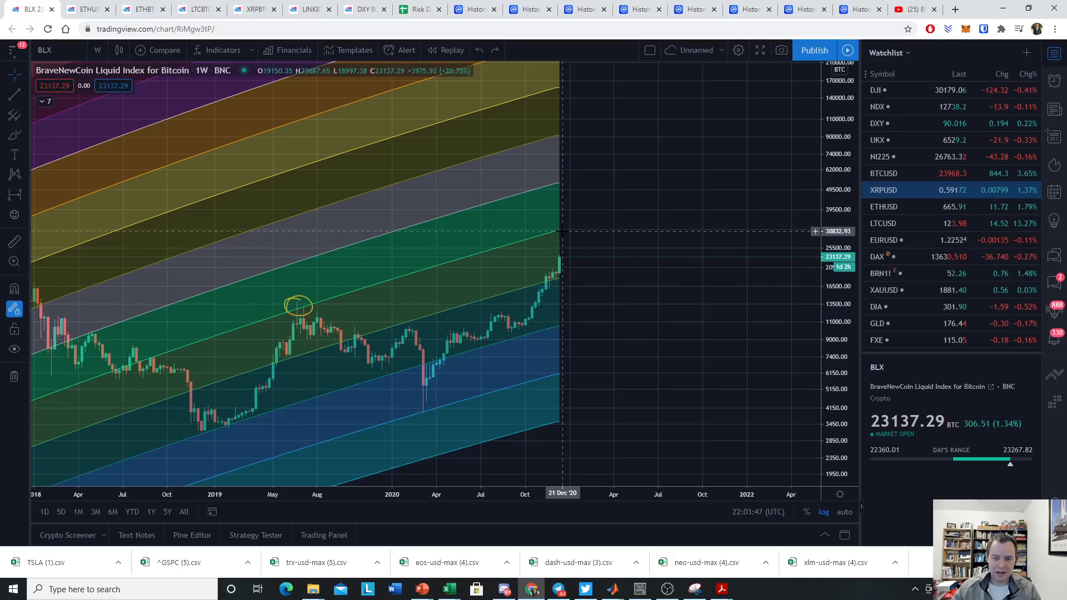
{"action": "mouse_move", "coordinate": [457, 236]}
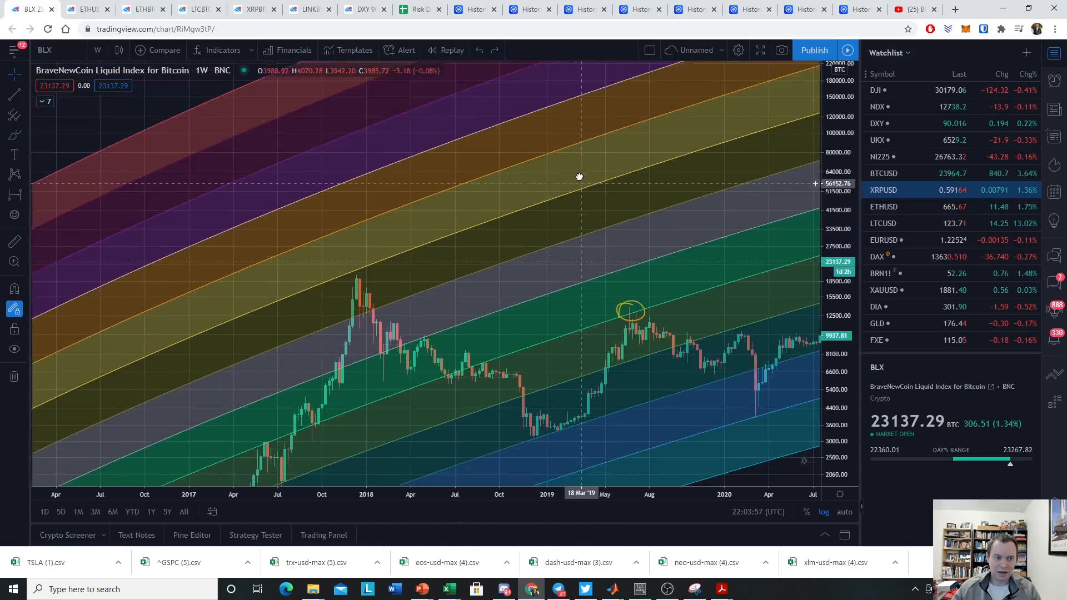
Add the ln(close/20 wk. SMA) script from My scripts as an oscillator pane below the rainbow chart.
{"action": "left_click", "coordinate": [219, 50]}
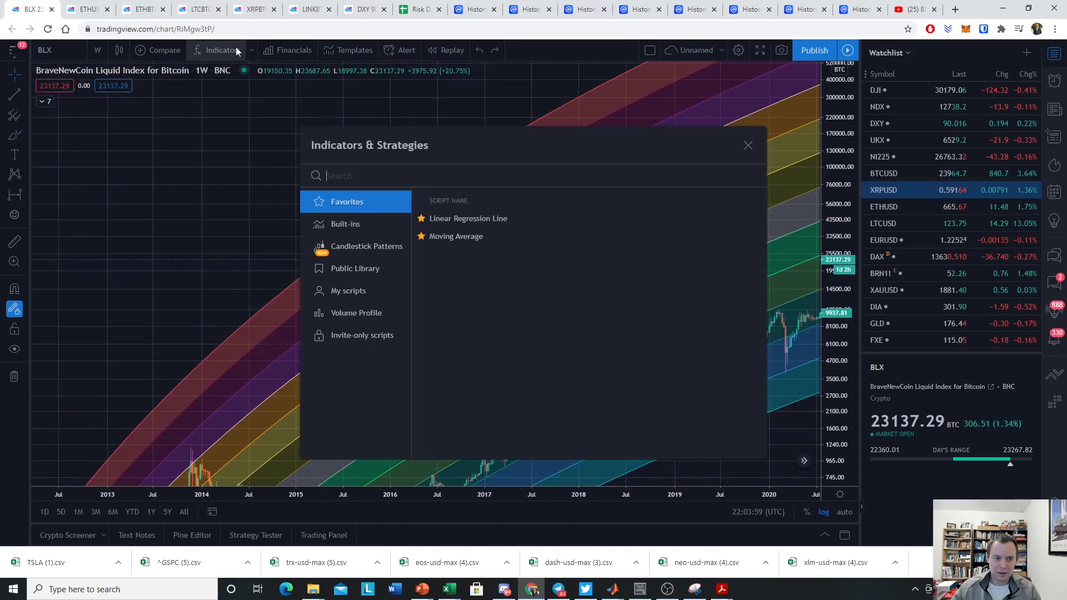
{"action": "left_click", "coordinate": [348, 290]}
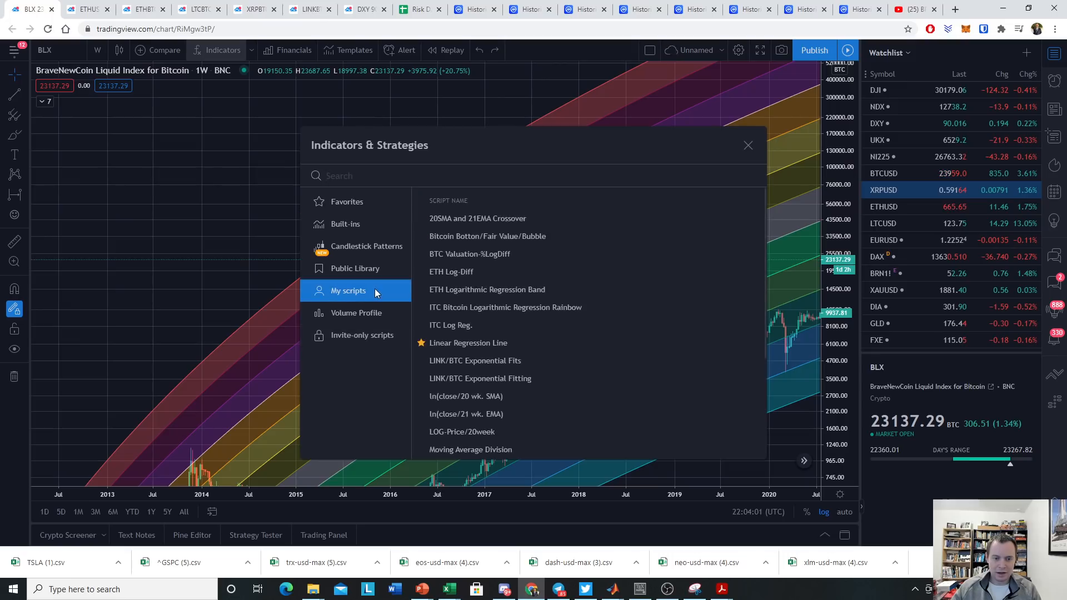
{"action": "left_click", "coordinate": [466, 396]}
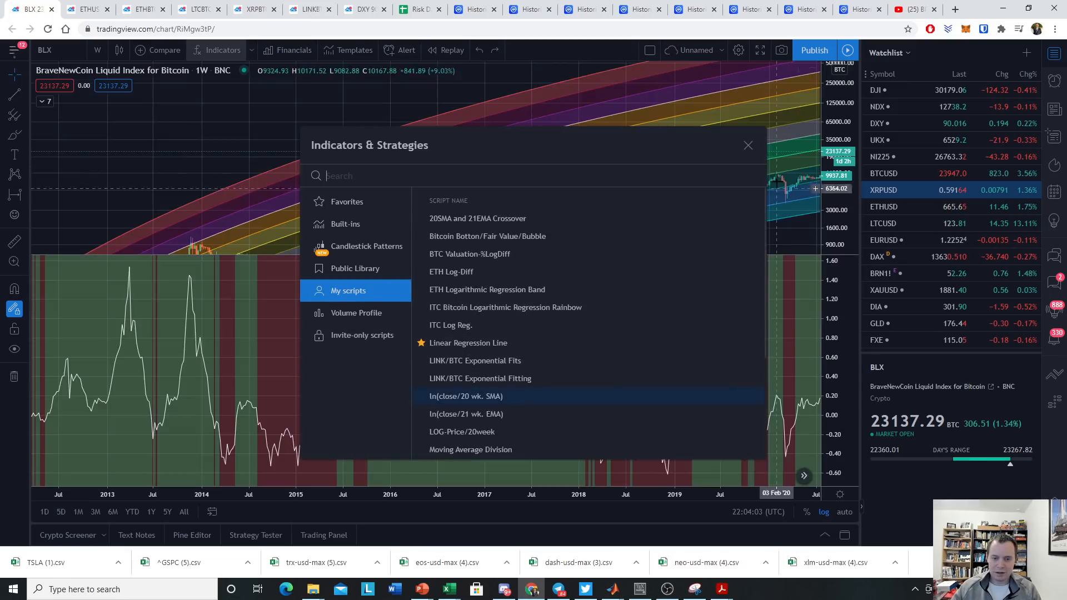
{"action": "left_click", "coordinate": [748, 145]}
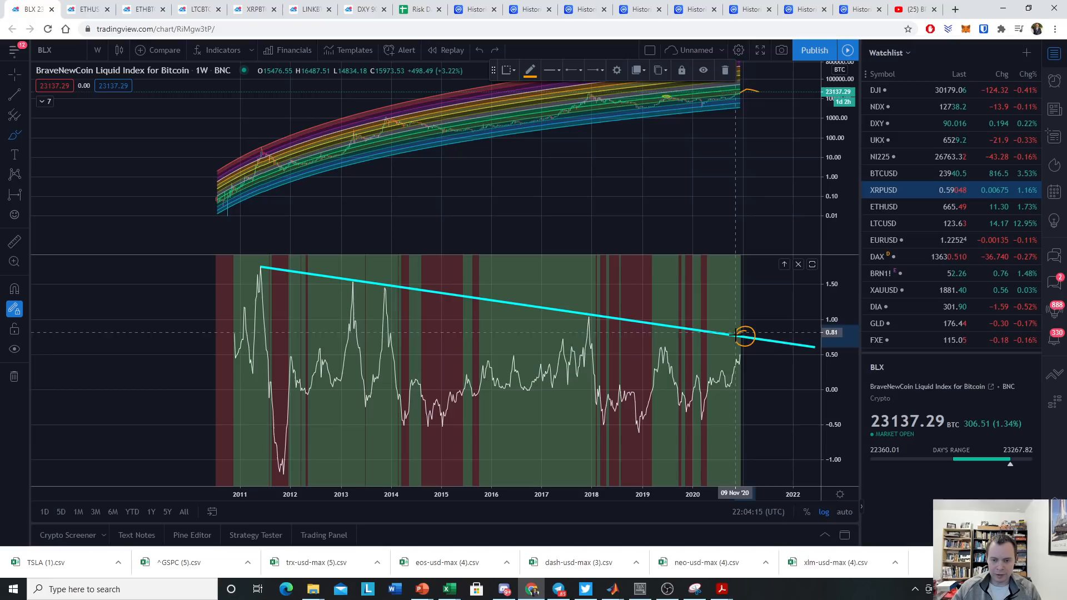
{"action": "mouse_move", "coordinate": [740, 358]}
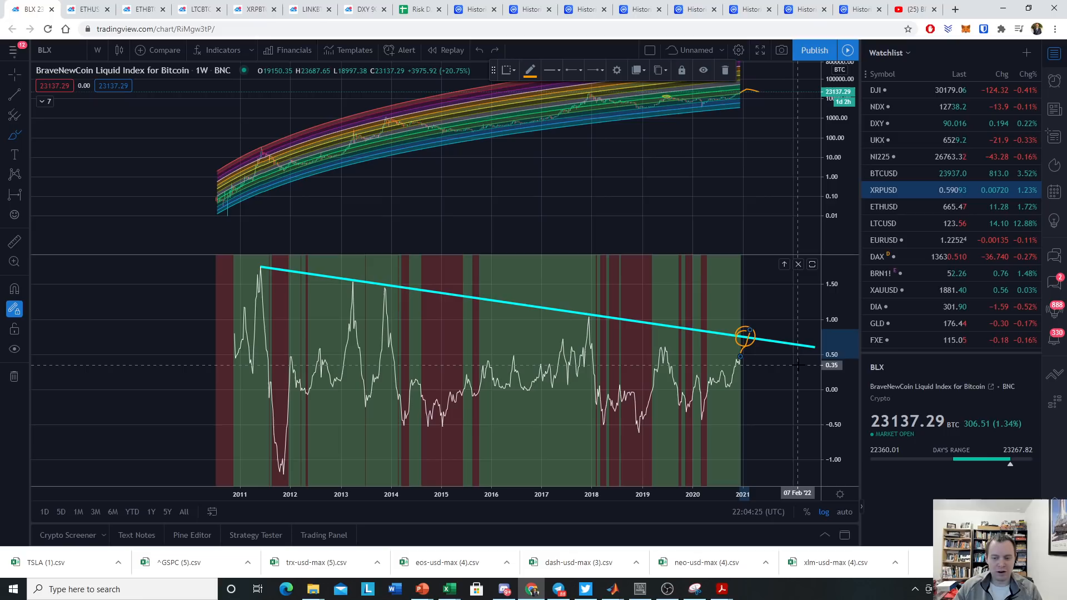
{"action": "mouse_move", "coordinate": [612, 286]}
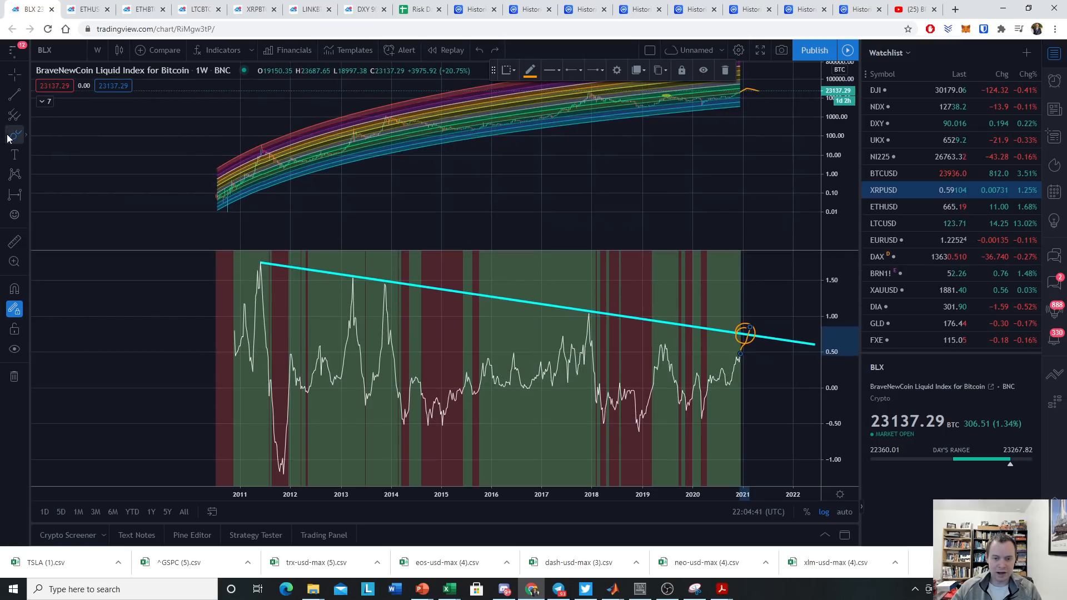
Switch to the freehand brush to circle more oscillator peaks along the trendline.
{"action": "left_click", "coordinate": [13, 136]}
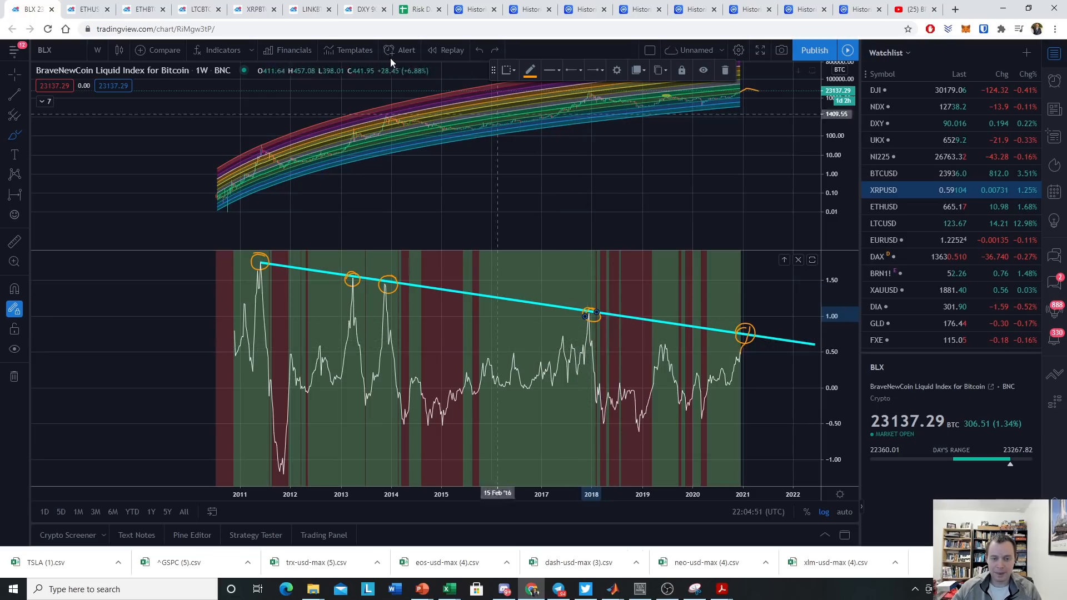
{"action": "mouse_move", "coordinate": [747, 352]}
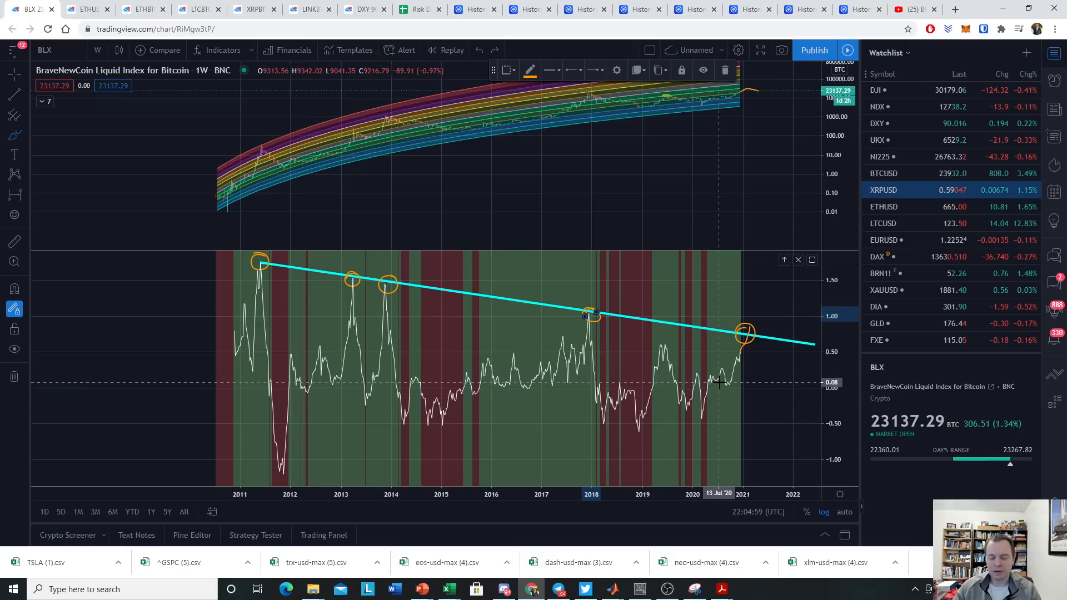
{"action": "mouse_move", "coordinate": [742, 306]}
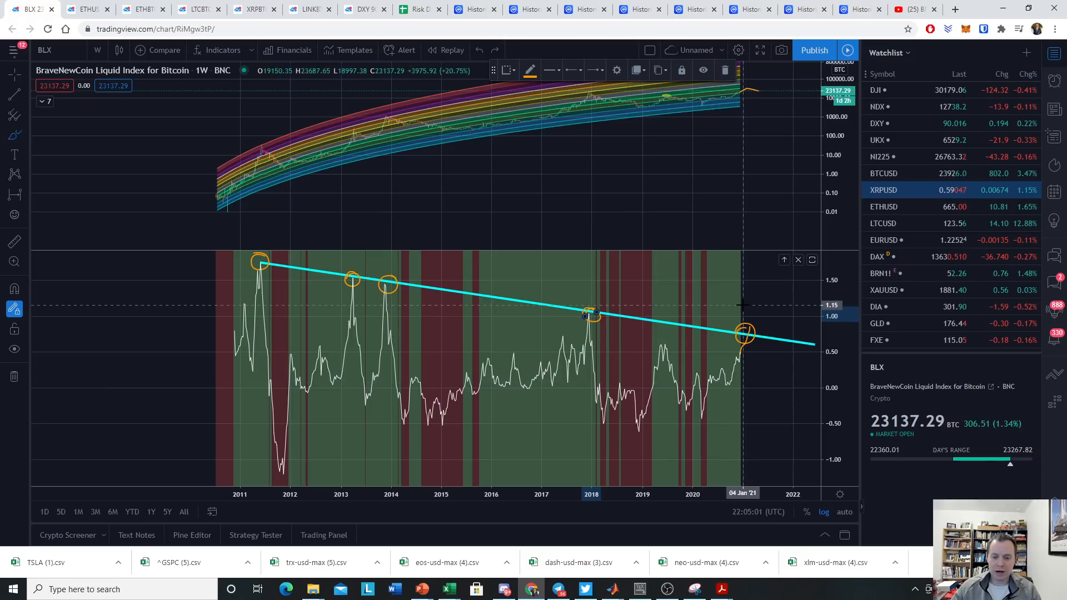
{"action": "mouse_move", "coordinate": [585, 337]}
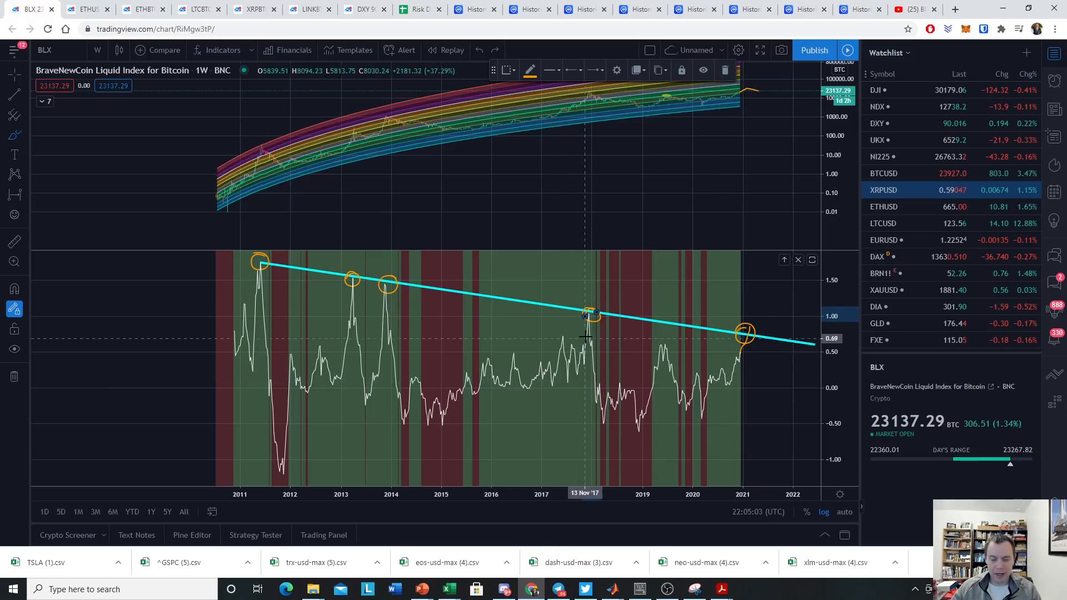
{"action": "mouse_move", "coordinate": [748, 338]}
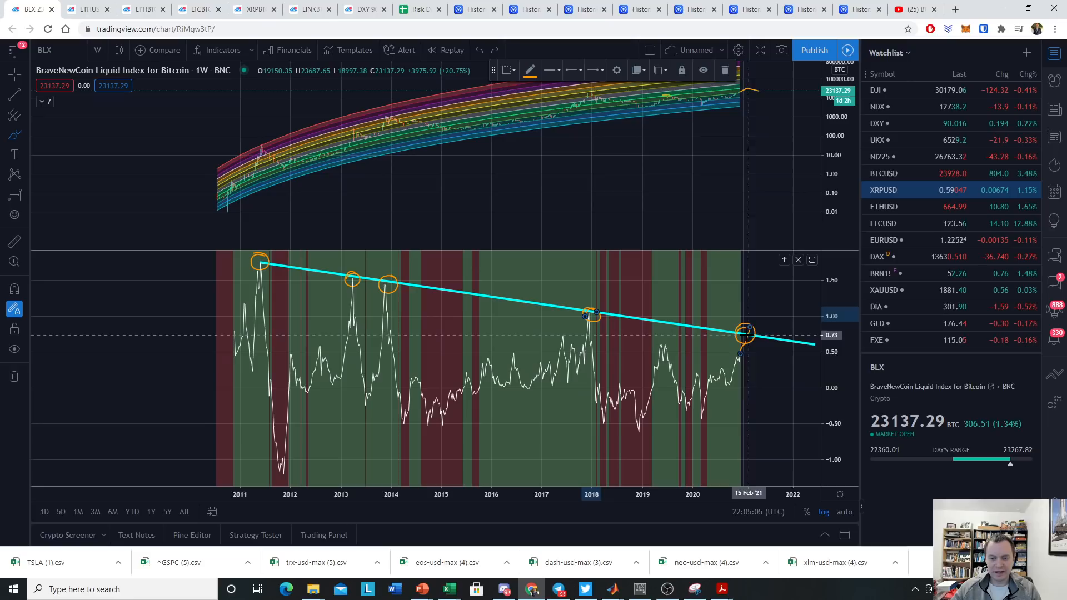
{"action": "mouse_move", "coordinate": [742, 337]}
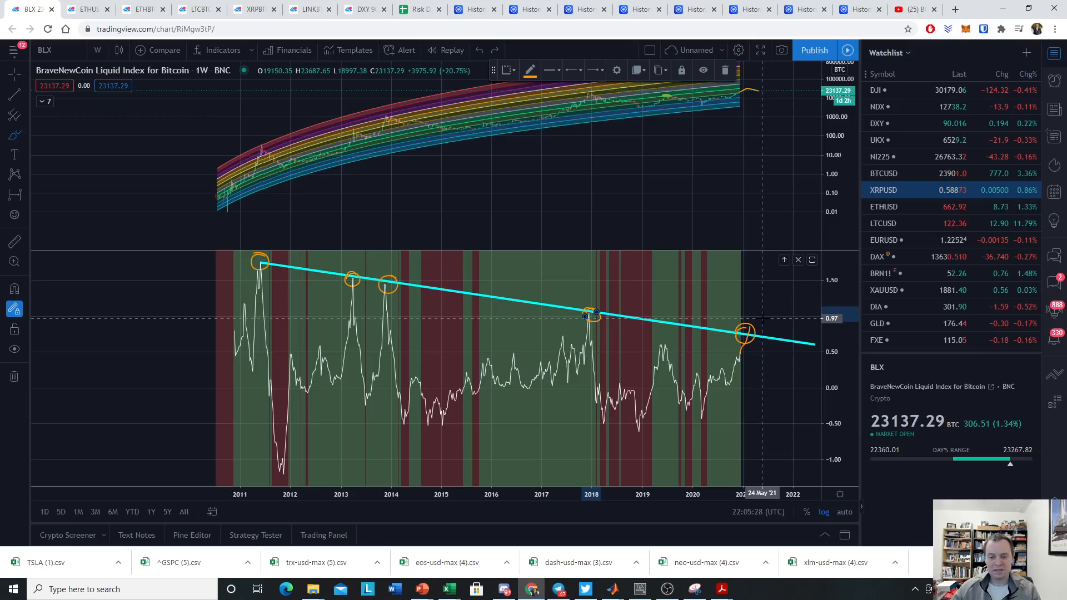
{"action": "mouse_move", "coordinate": [766, 325]}
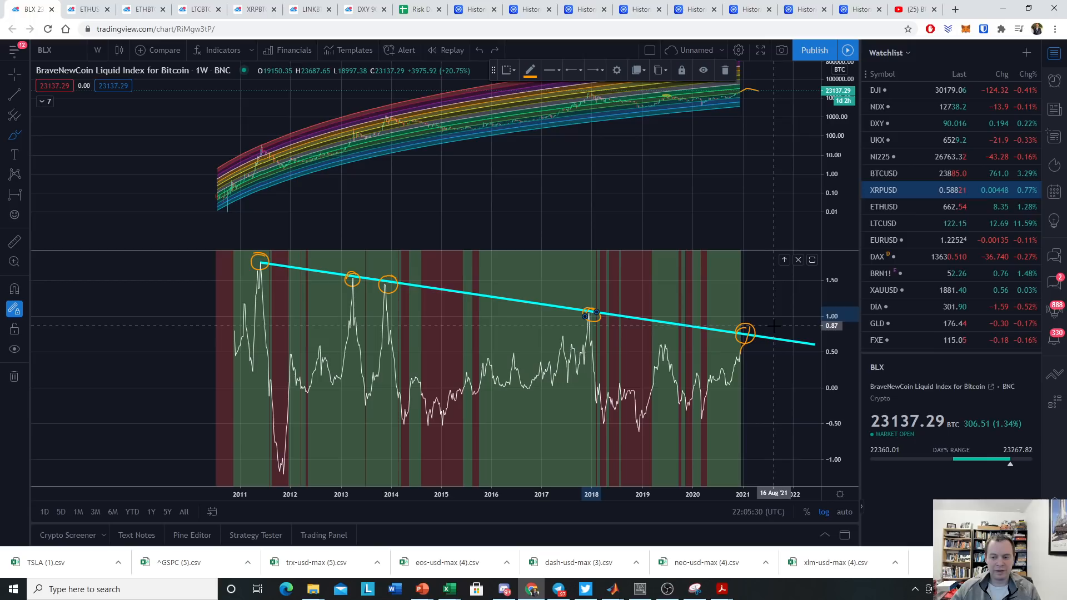
{"action": "mouse_move", "coordinate": [734, 371]}
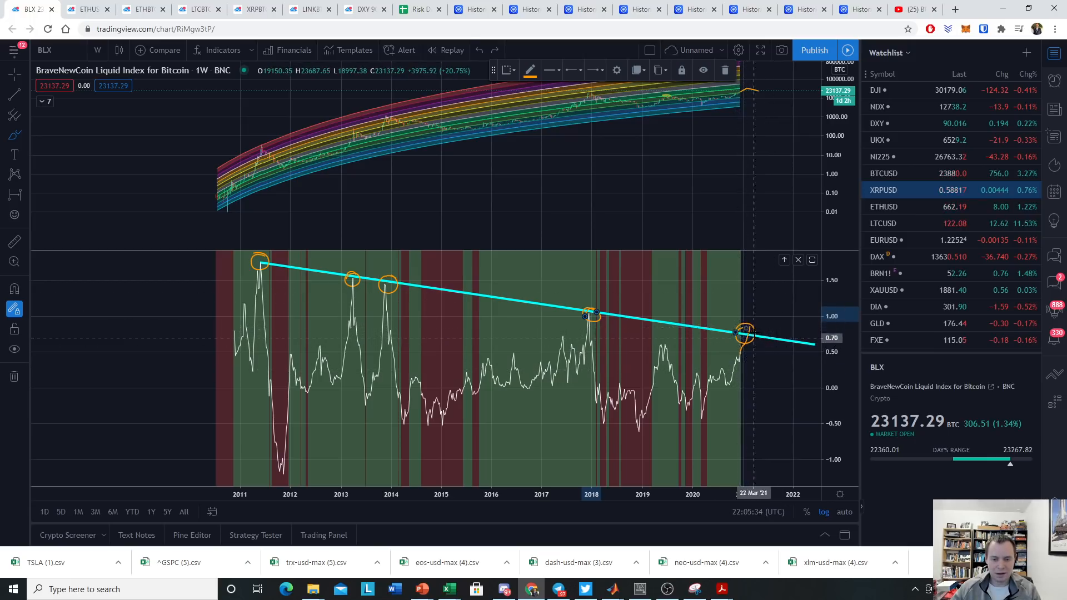
{"action": "mouse_move", "coordinate": [738, 376]}
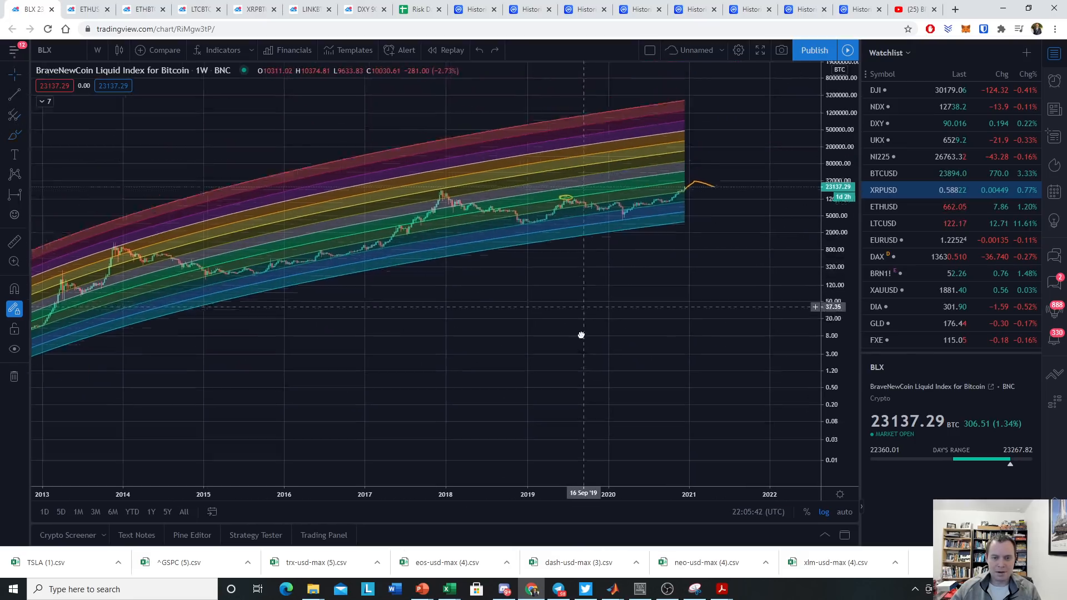
Zoom the rainbow price chart toward the late-2020 region near the projected top.
{"action": "scroll", "scroll_direction": "up", "scroll_amount": 3}
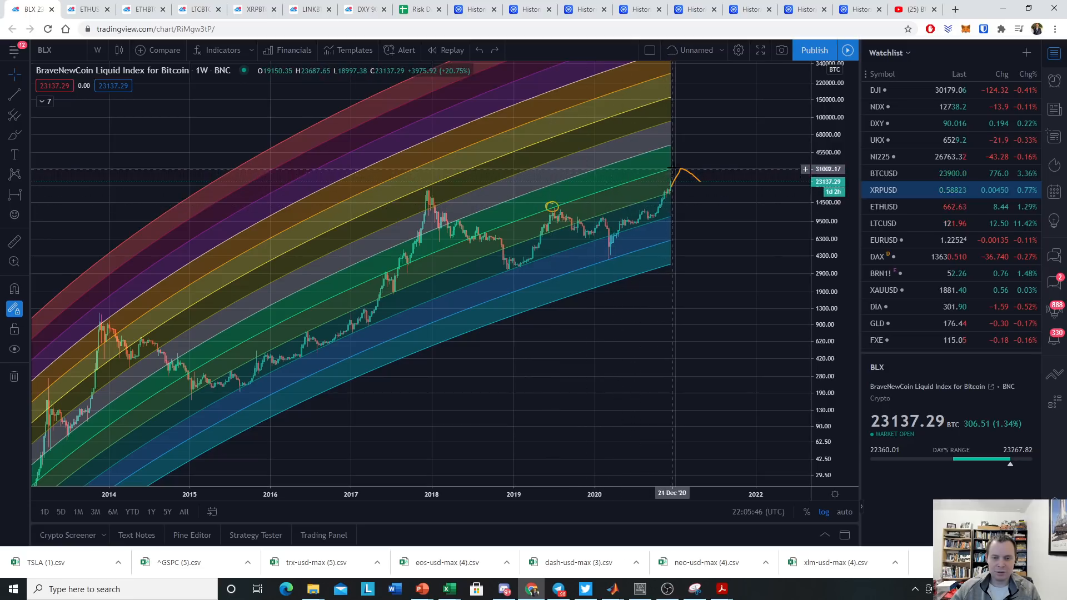
{"action": "mouse_move", "coordinate": [678, 169]}
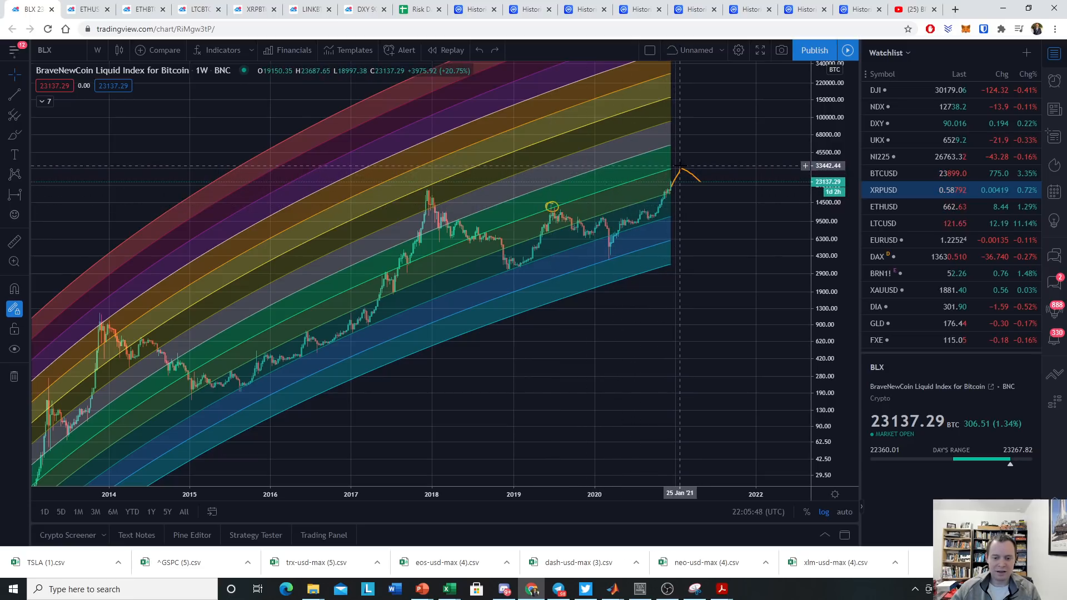
{"action": "mouse_move", "coordinate": [666, 165]}
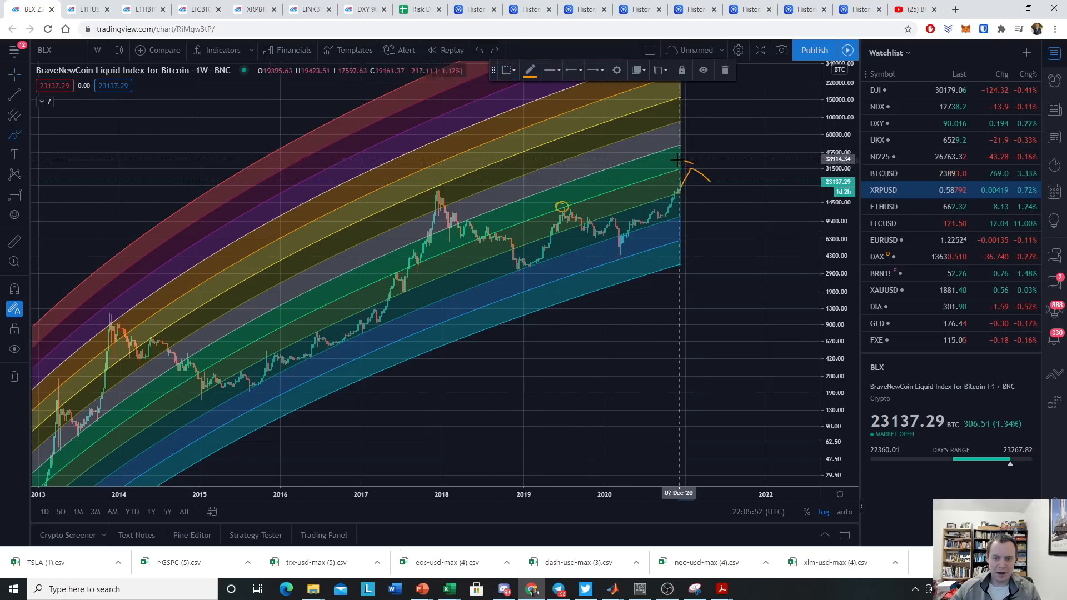
{"action": "mouse_move", "coordinate": [567, 211]}
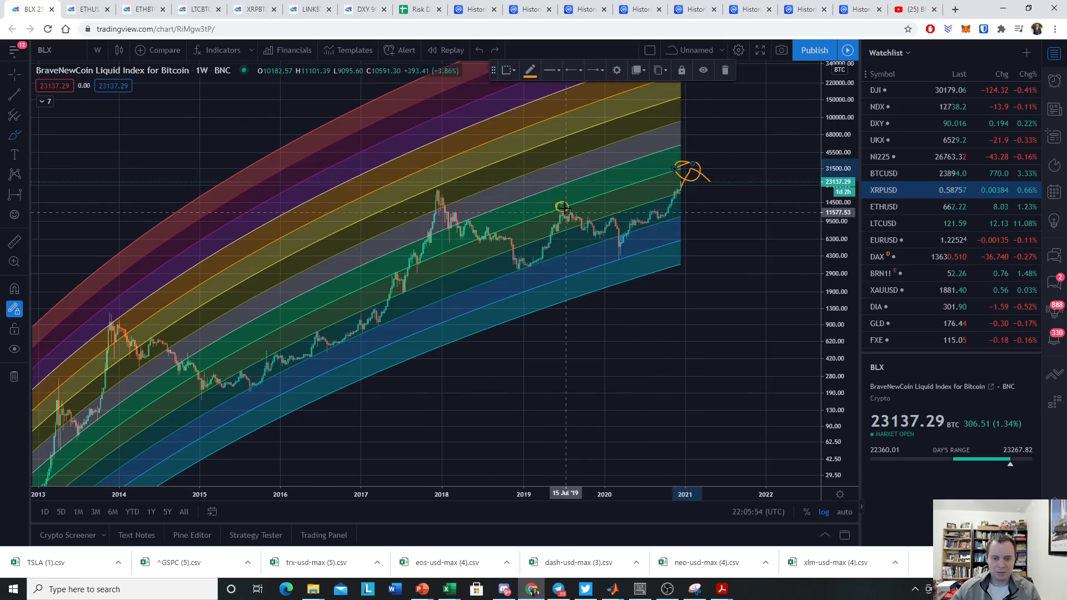
{"action": "mouse_move", "coordinate": [562, 206]}
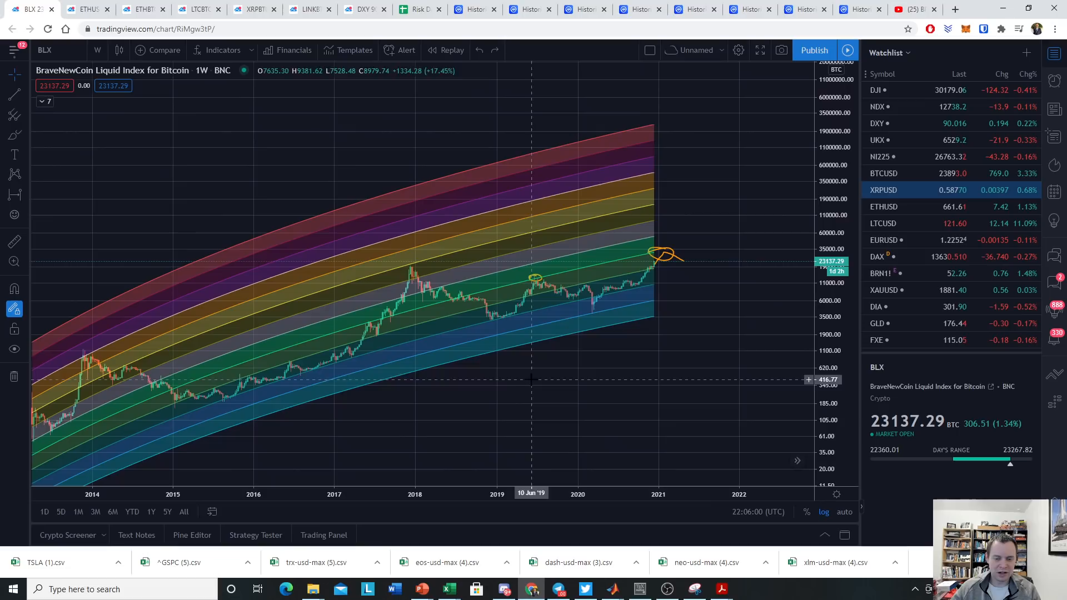
{"action": "mouse_move", "coordinate": [541, 318]}
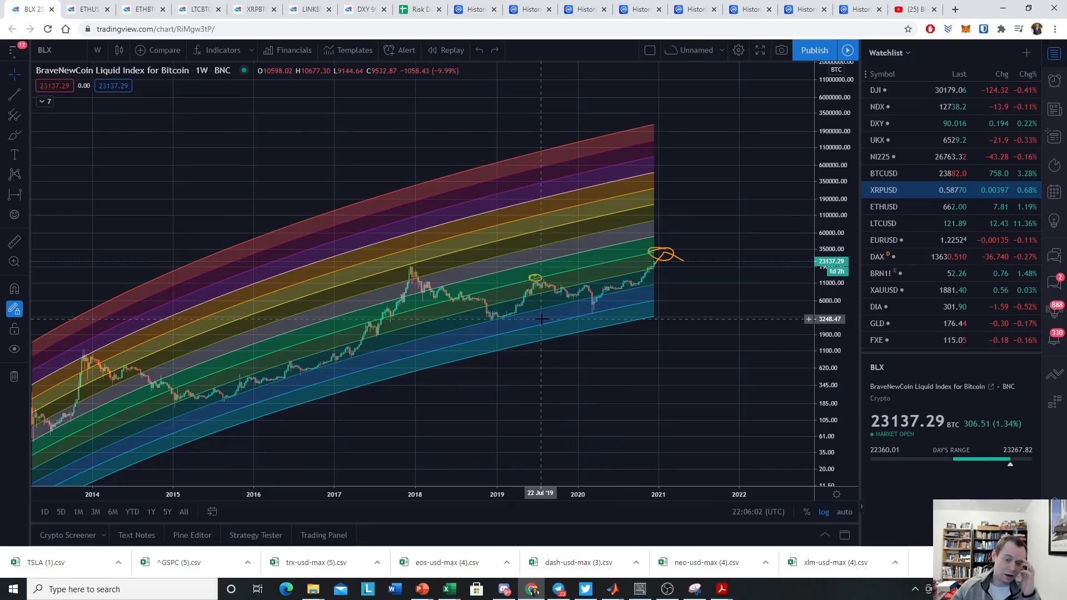
{"action": "mouse_move", "coordinate": [549, 367]}
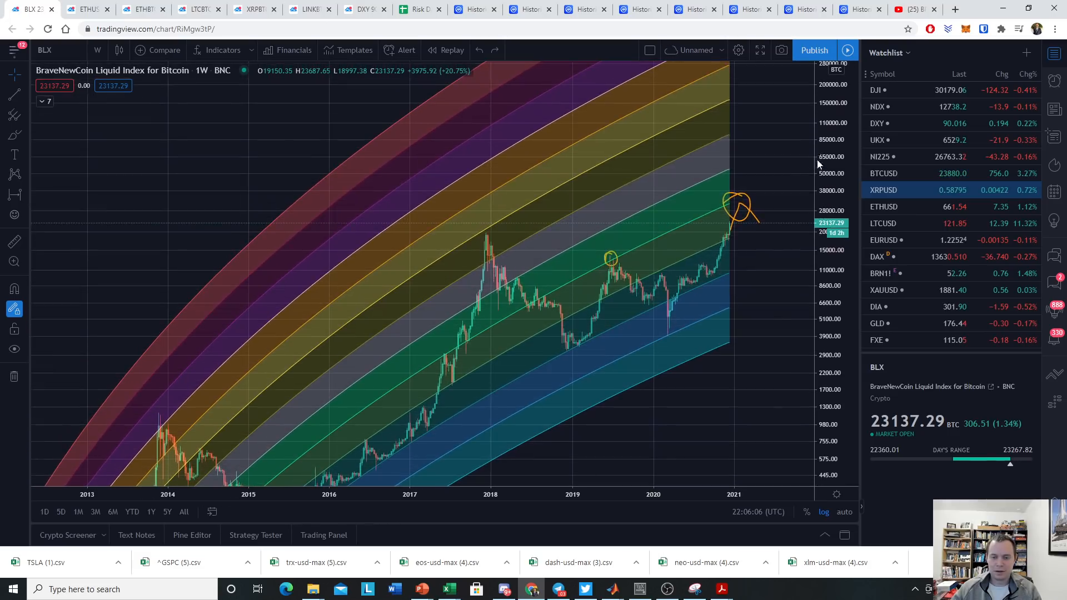
{"action": "mouse_move", "coordinate": [531, 240]}
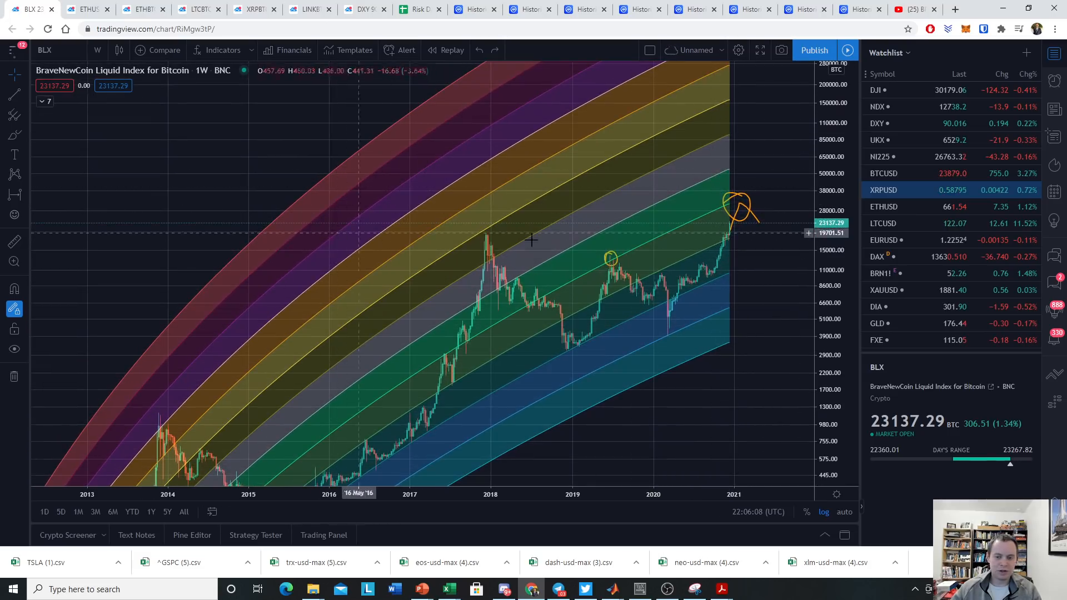
{"action": "mouse_move", "coordinate": [488, 212]}
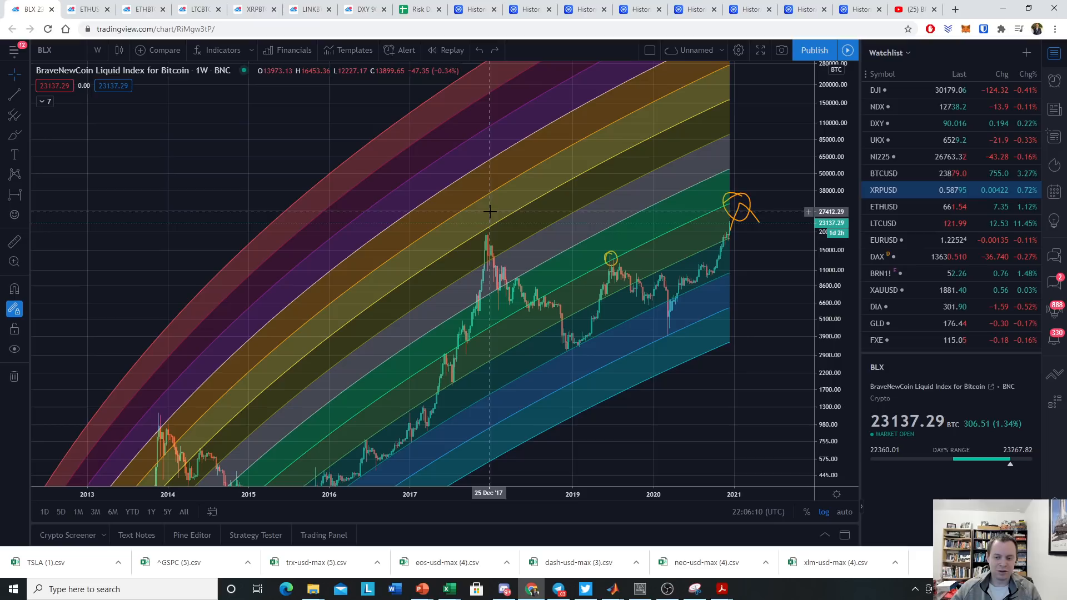
{"action": "mouse_move", "coordinate": [466, 178]}
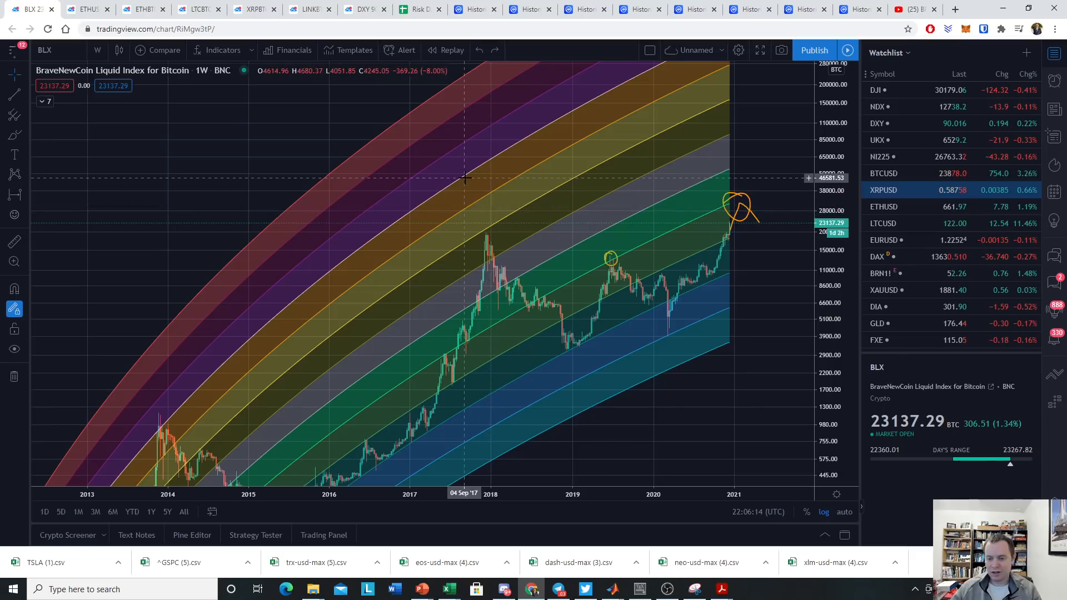
{"action": "mouse_move", "coordinate": [792, 149]}
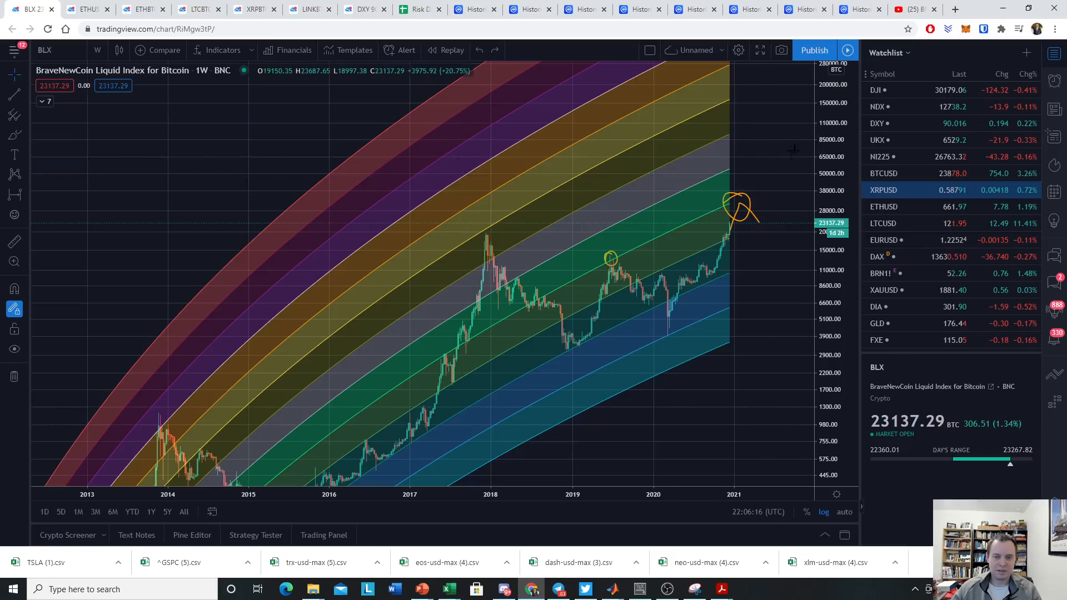
{"action": "mouse_move", "coordinate": [785, 149]}
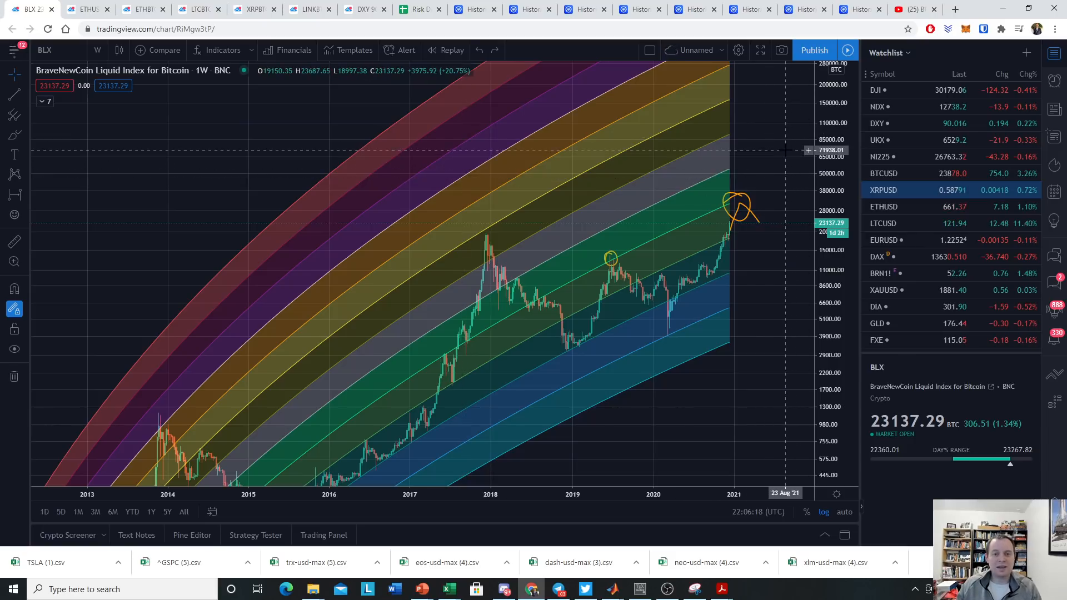